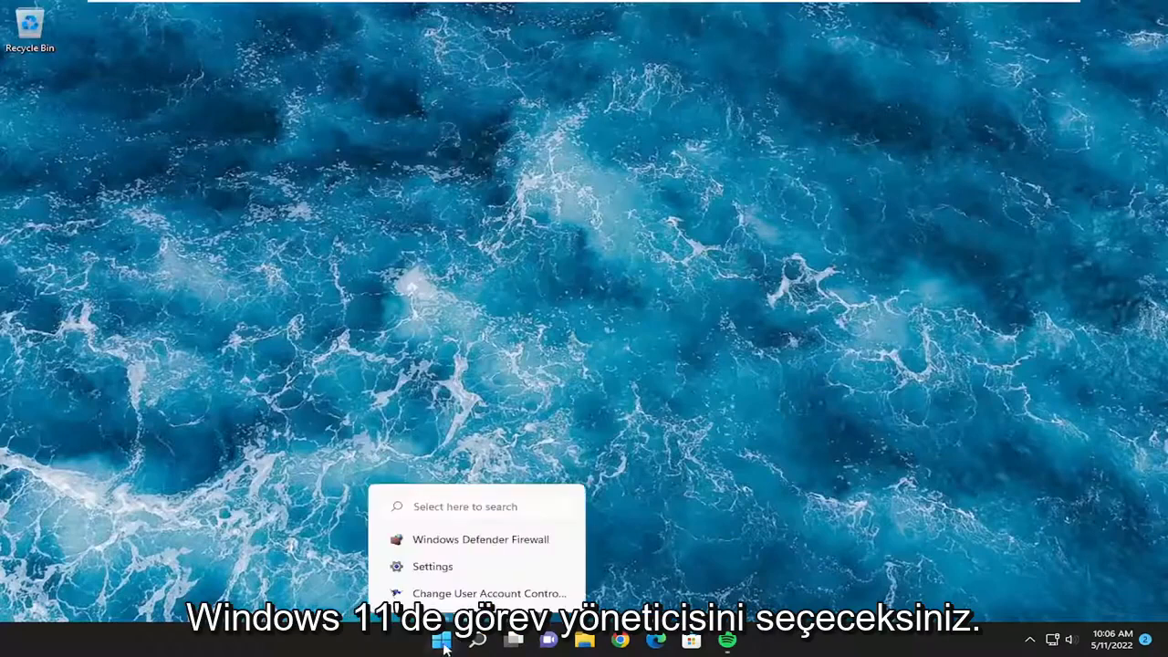
# Bring up the Start button's quick-access menu of system tools
pyautogui.rightClick(440, 641)
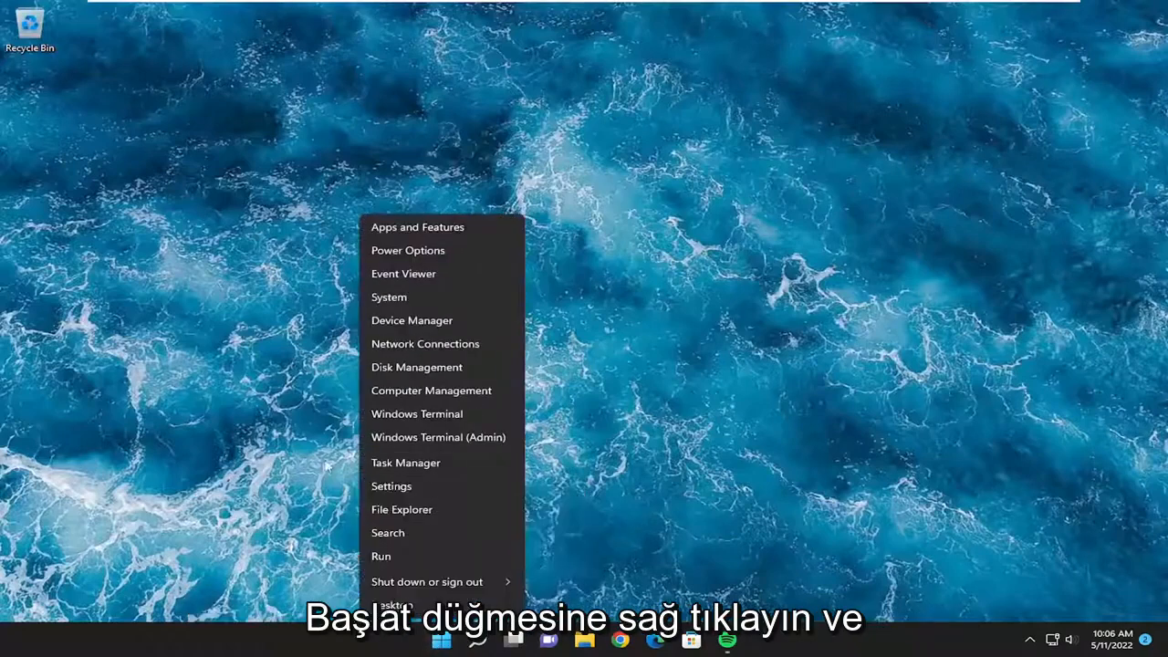
# In Task Manager's Startup list, set Spotify to Disabled, then close Task Manager
pyautogui.click(405, 462)
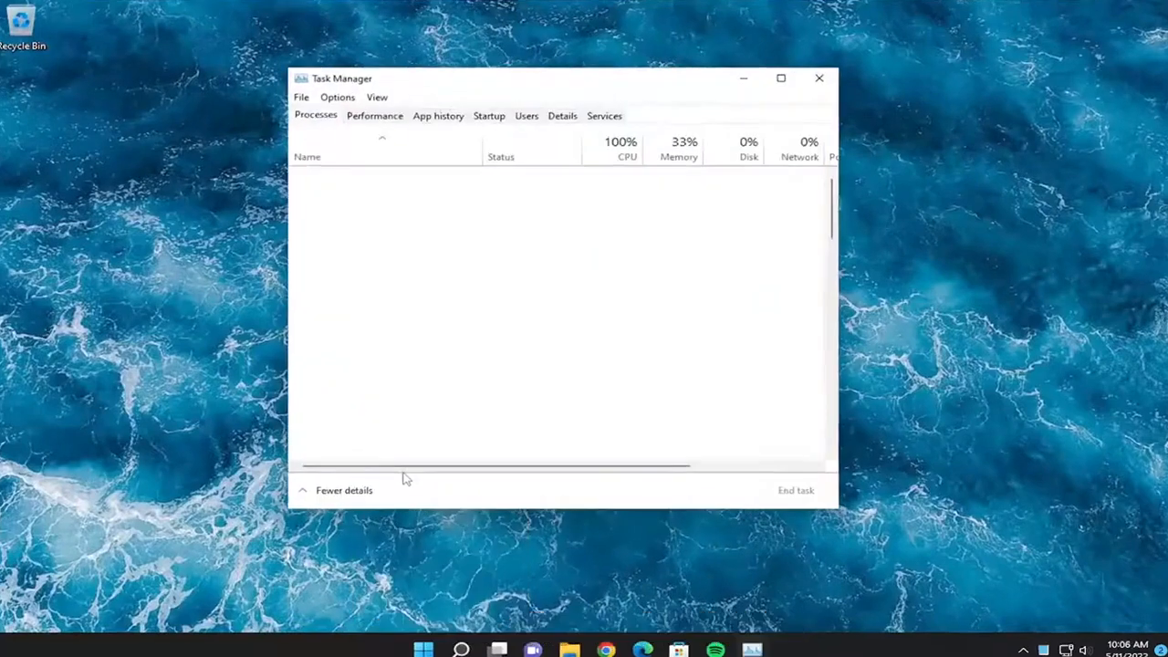
pyautogui.click(489, 115)
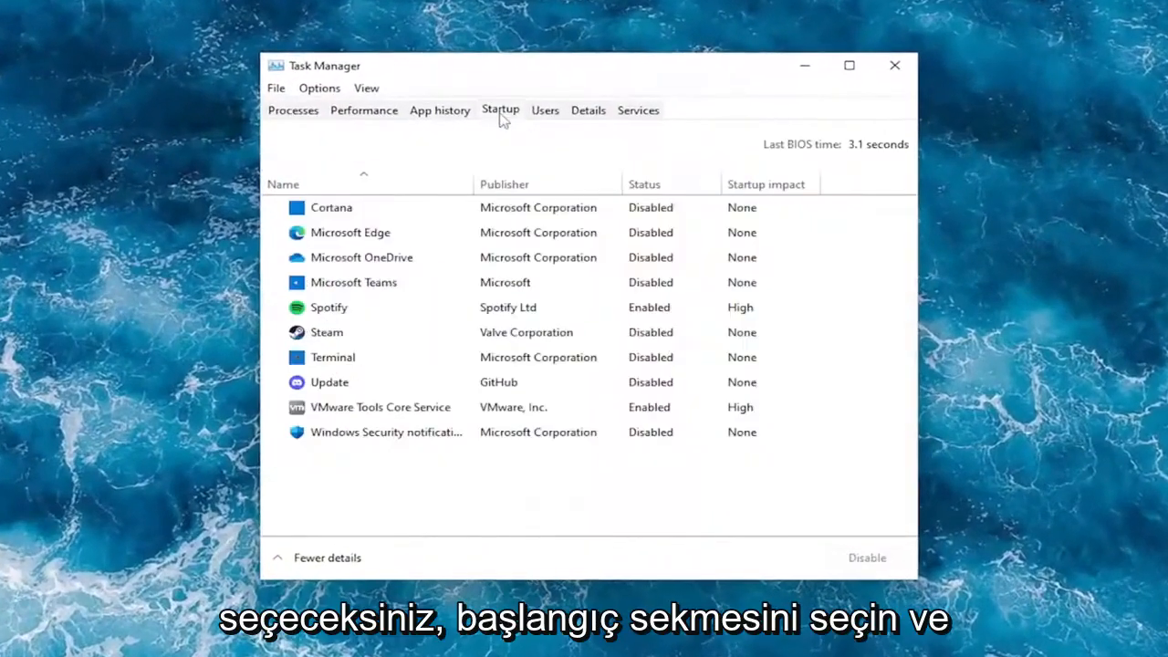
pyautogui.click(328, 307)
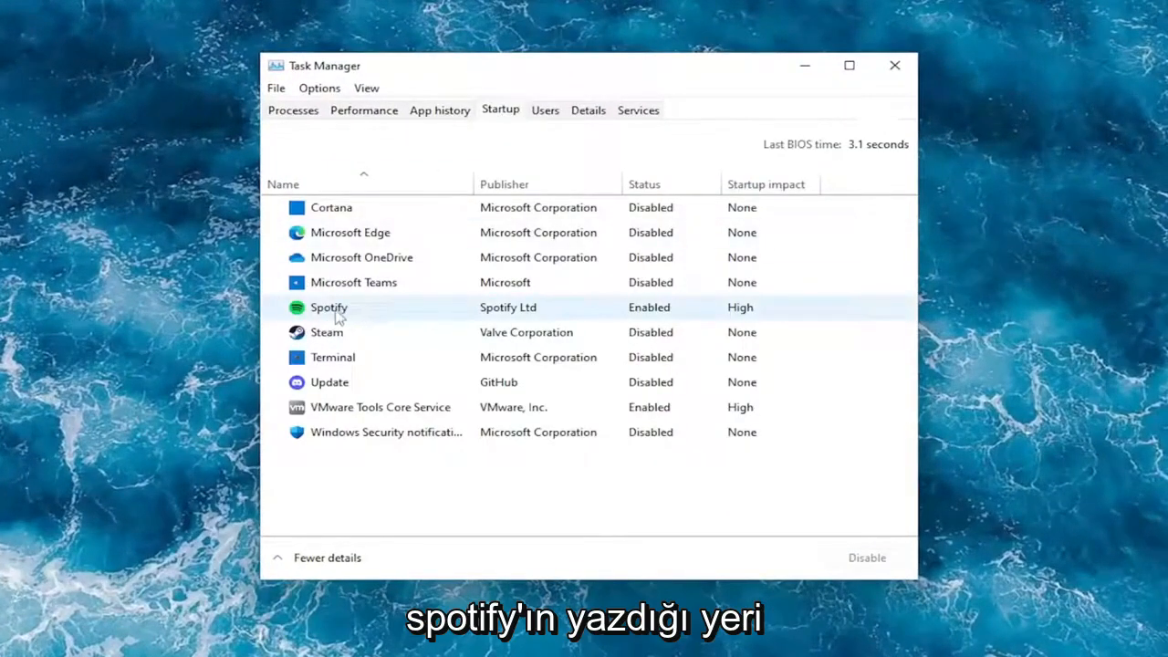
pyautogui.click(328, 308)
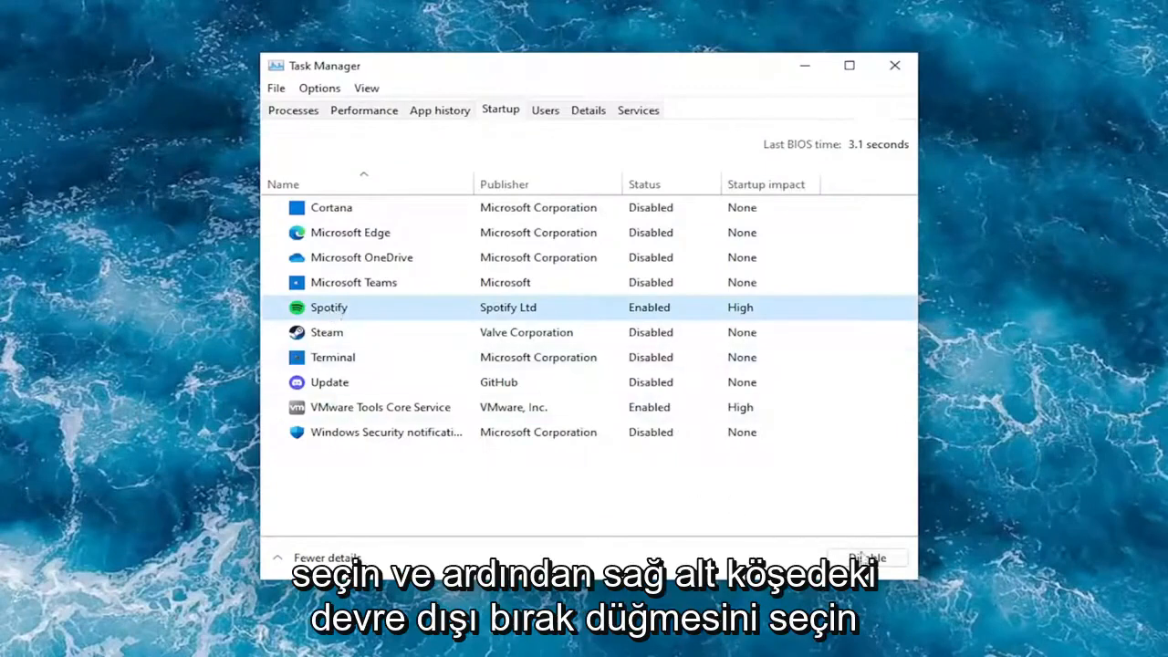
pyautogui.click(866, 558)
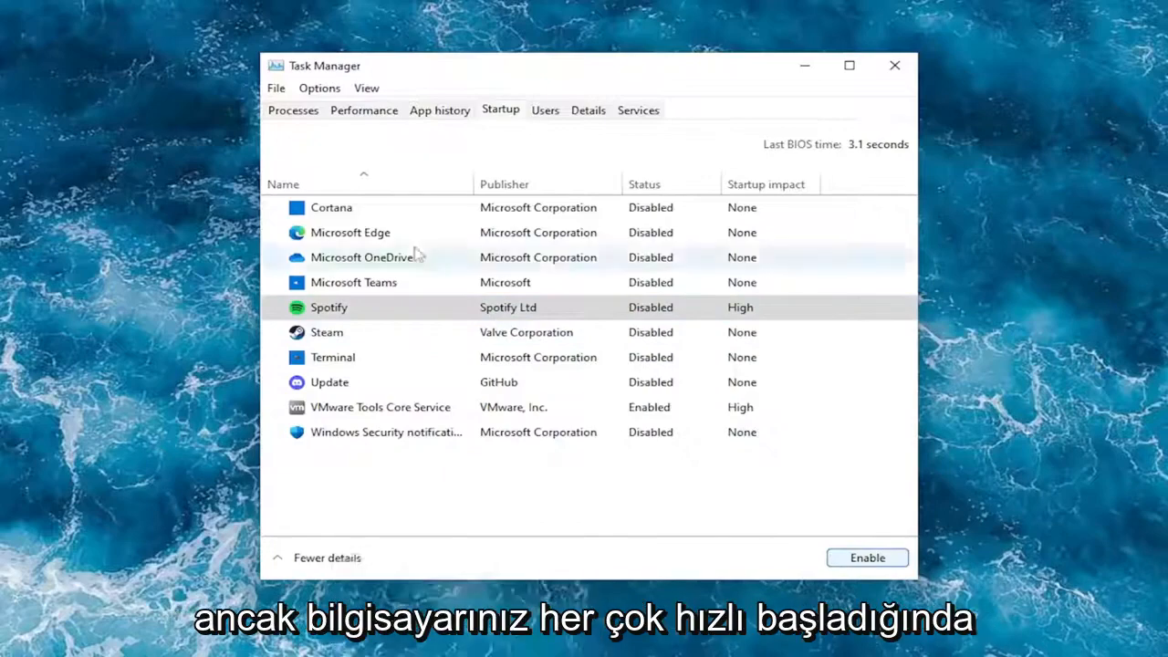
pyautogui.moveTo(418, 333)
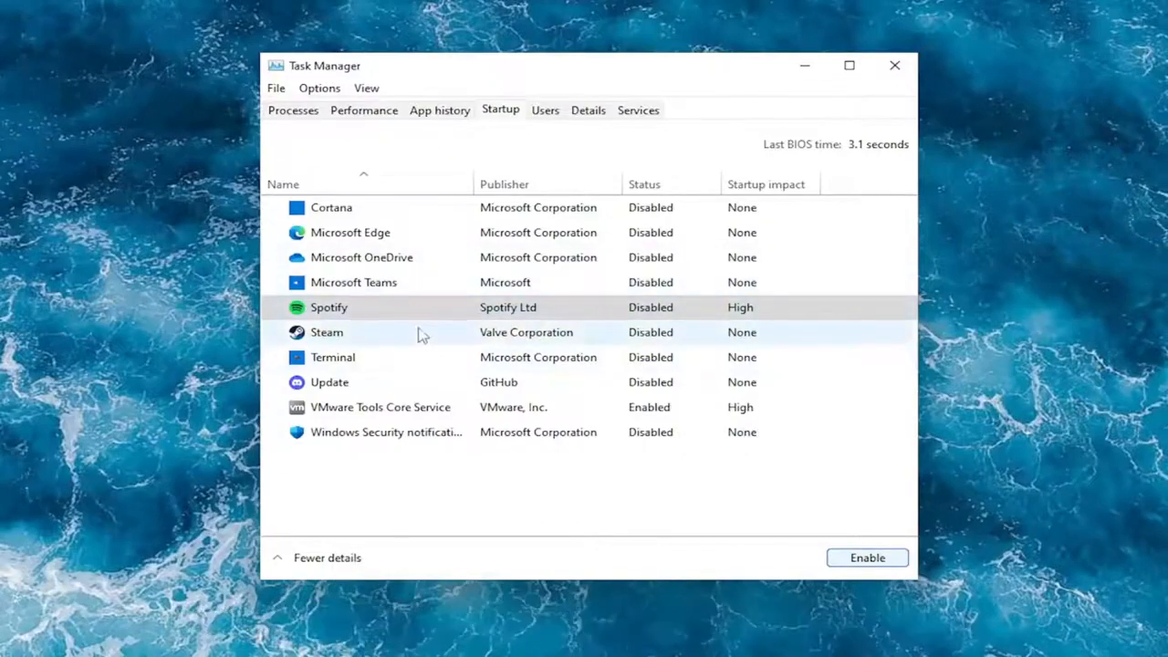
pyautogui.click(894, 65)
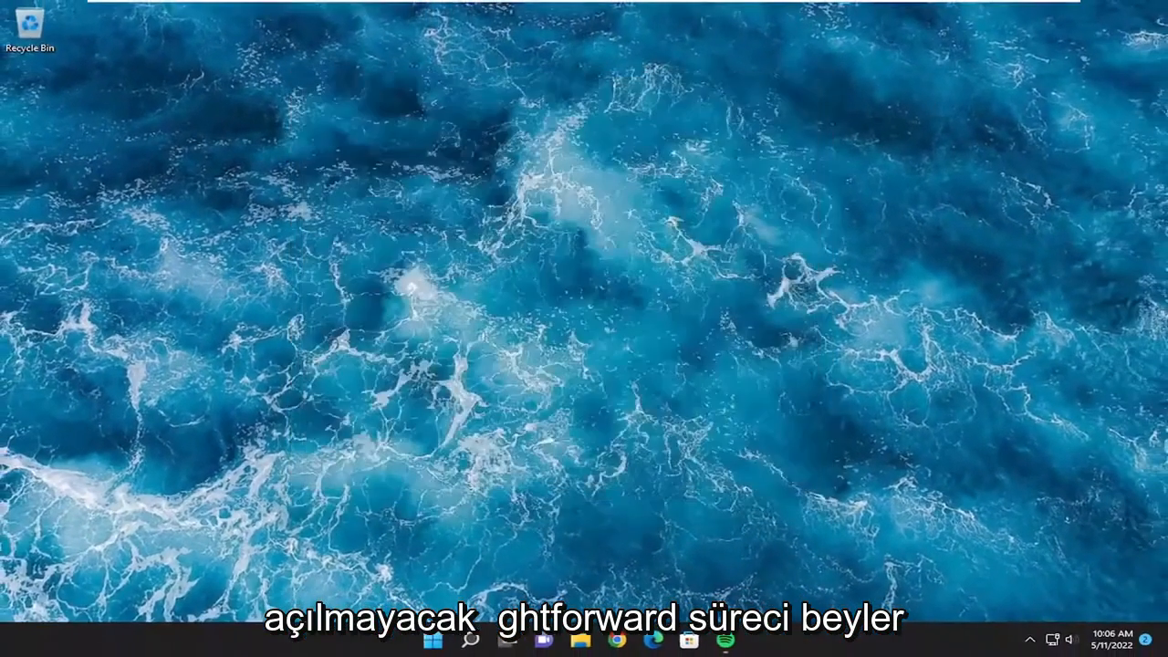